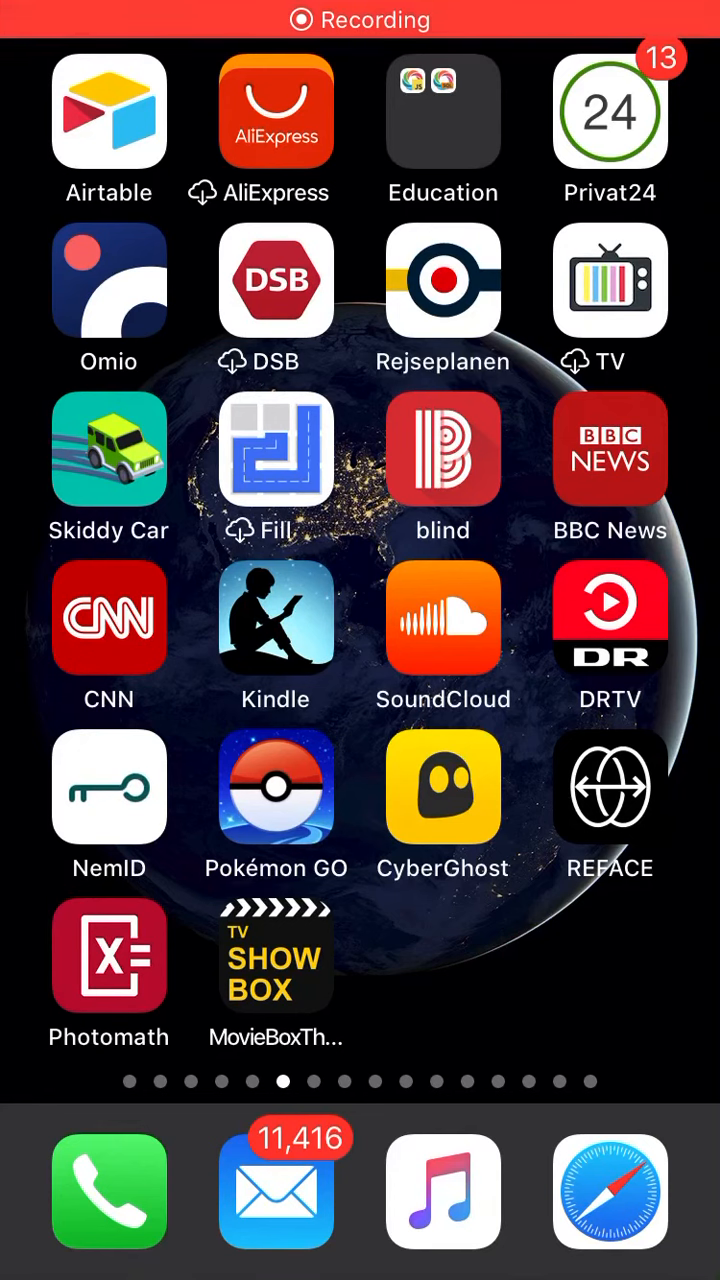
- Launch Photomath and frame the handwritten √121 in the camera scanner
{"action": "left_click", "coordinate": [360, 20]}
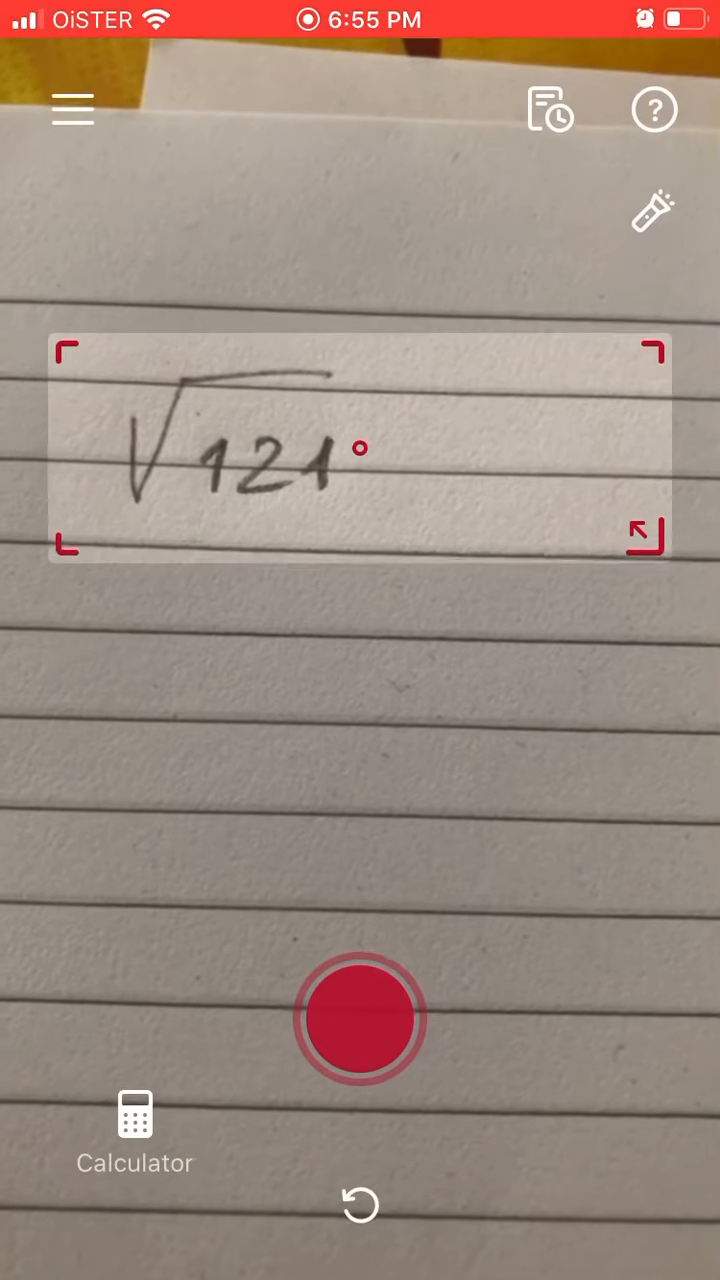
- Capture √121, get the answer 11, and step through both solving-step explanations
{"action": "left_click", "coordinate": [360, 1016]}
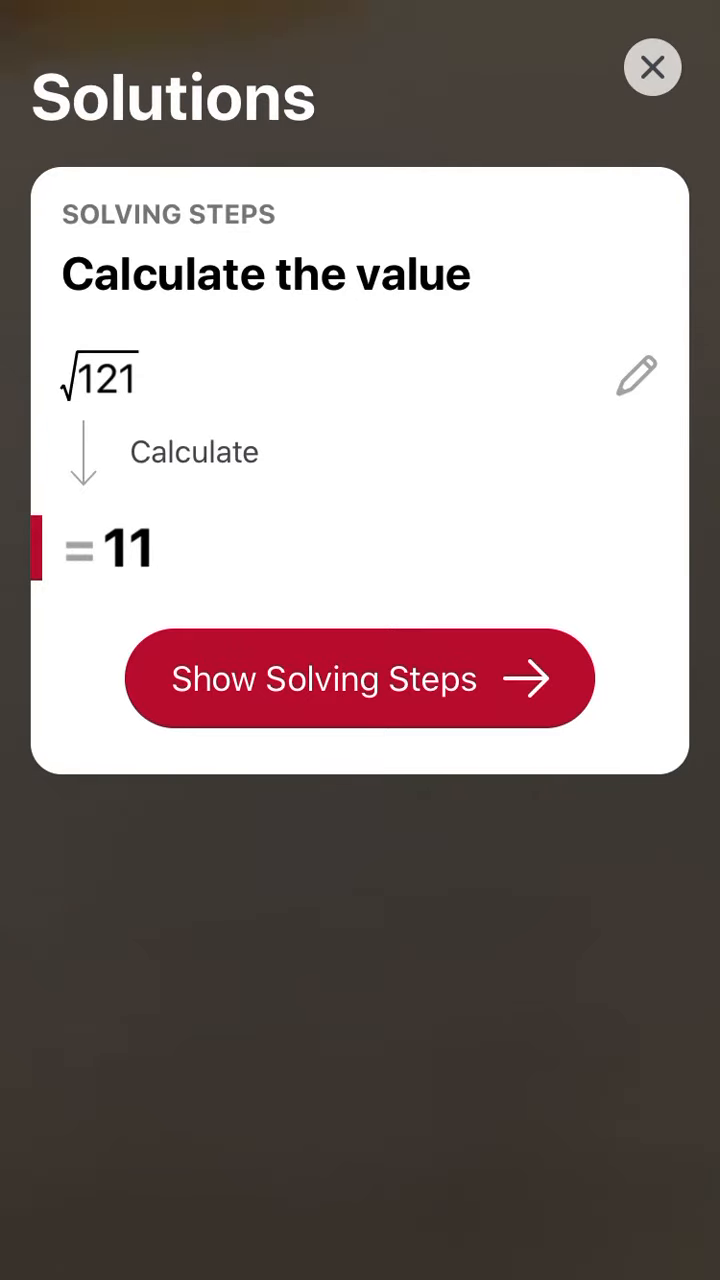
{"action": "left_click", "coordinate": [360, 678]}
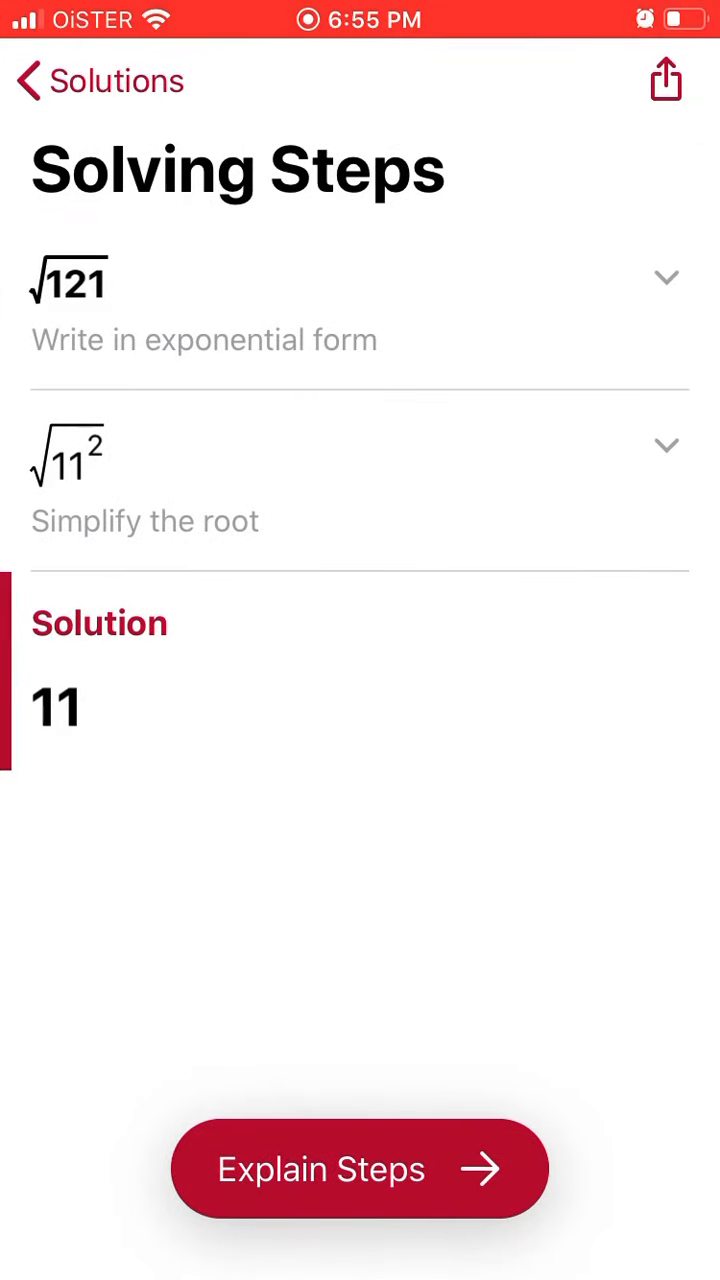
{"action": "left_click", "coordinate": [360, 1168]}
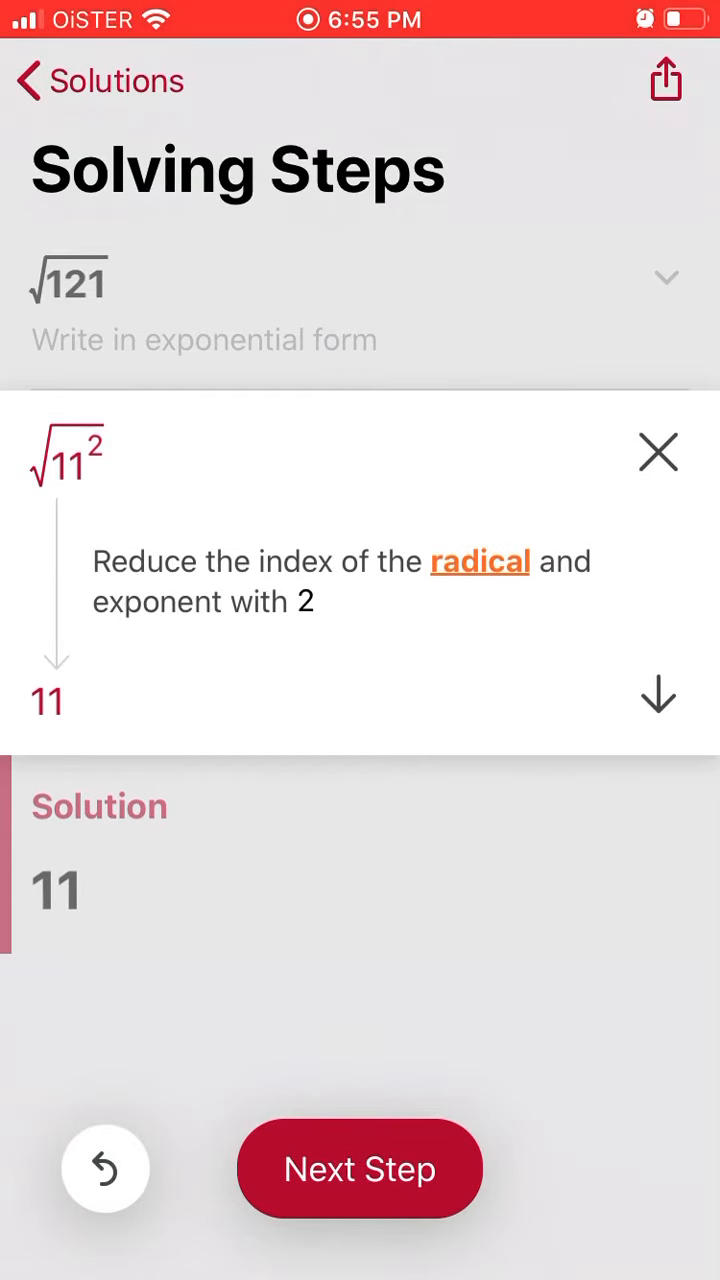
{"action": "left_click", "coordinate": [360, 1168]}
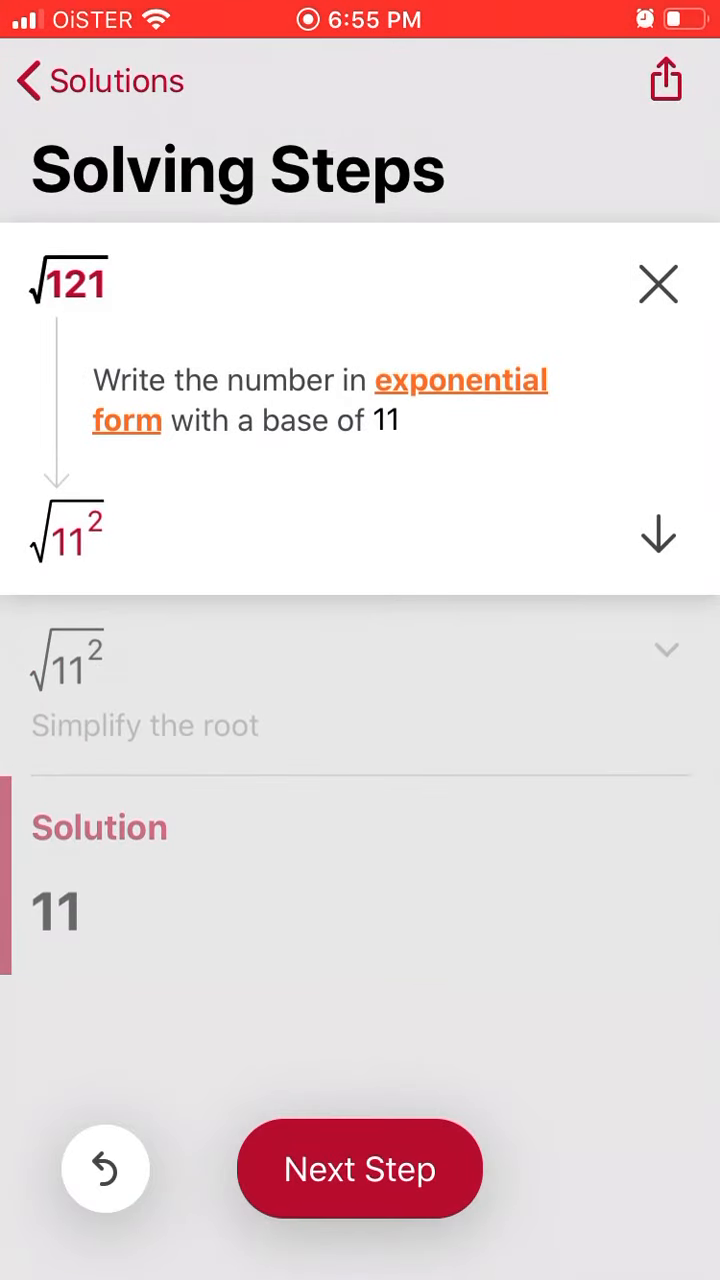
{"action": "left_click", "coordinate": [360, 1168]}
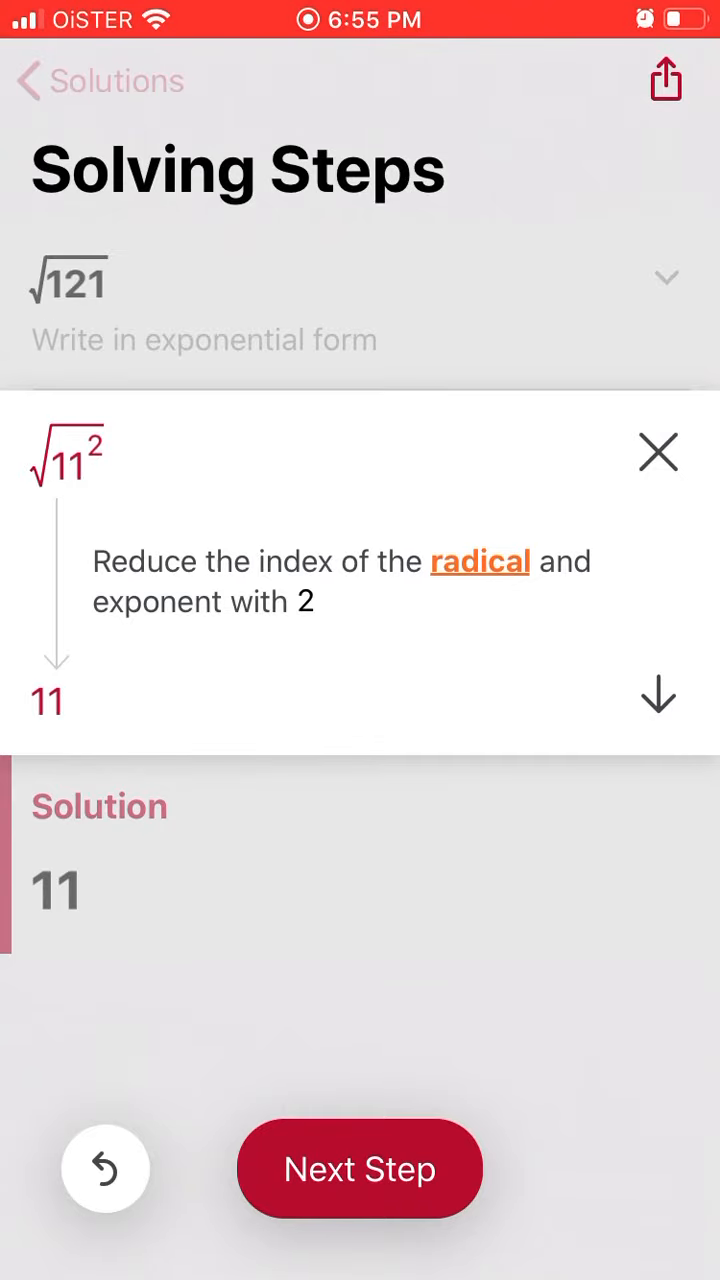
{"action": "left_click", "coordinate": [538, 144]}
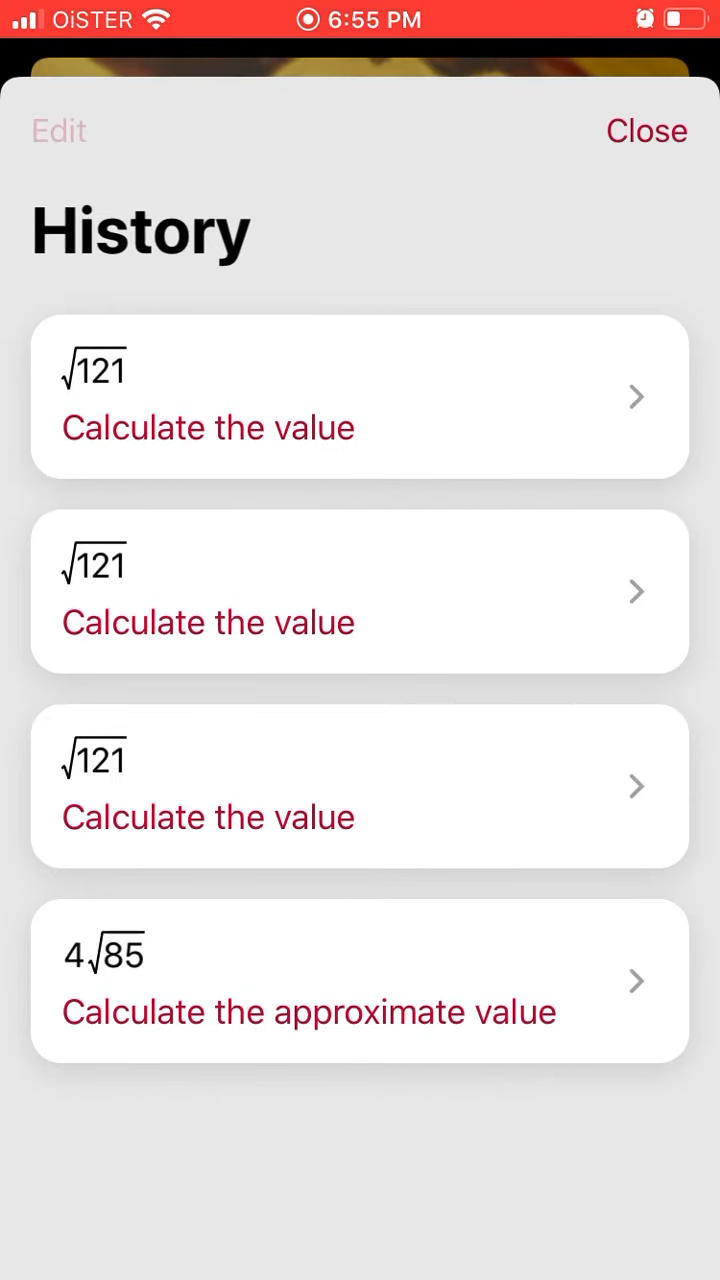
- Close the History sheet so the camera scanner is live again
{"action": "left_click", "coordinate": [58, 132]}
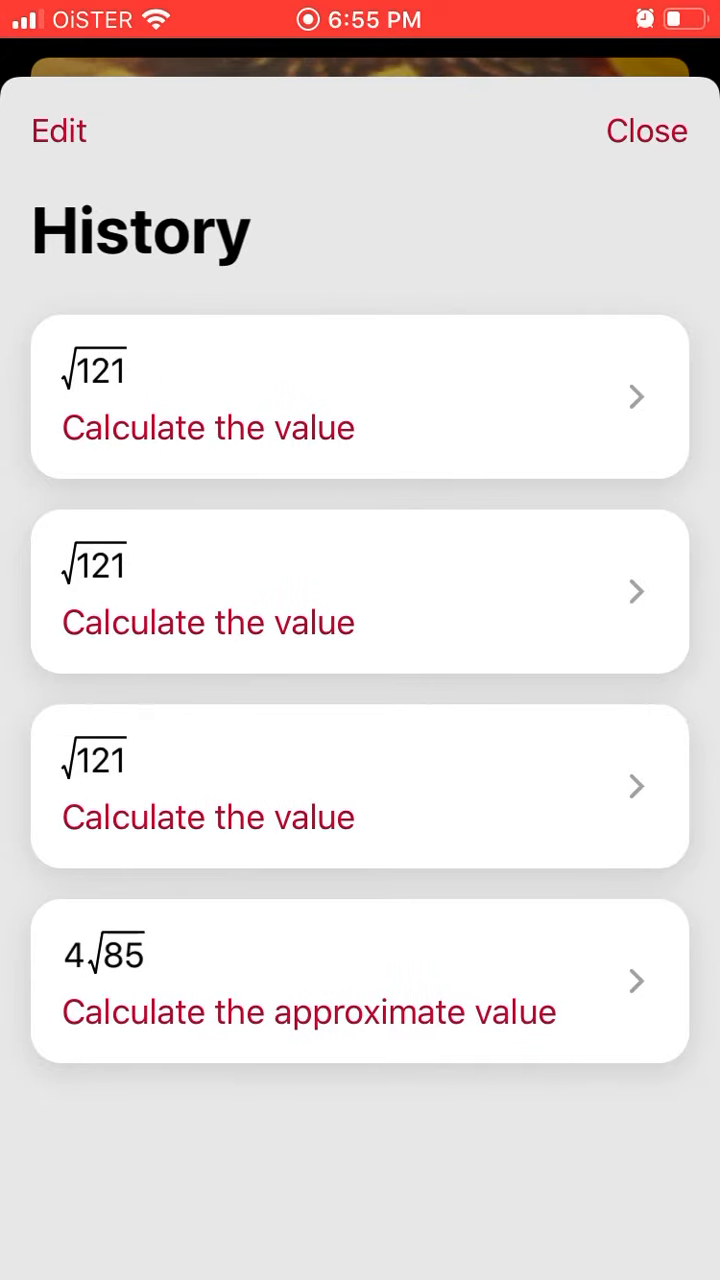
{"action": "left_click", "coordinate": [646, 132]}
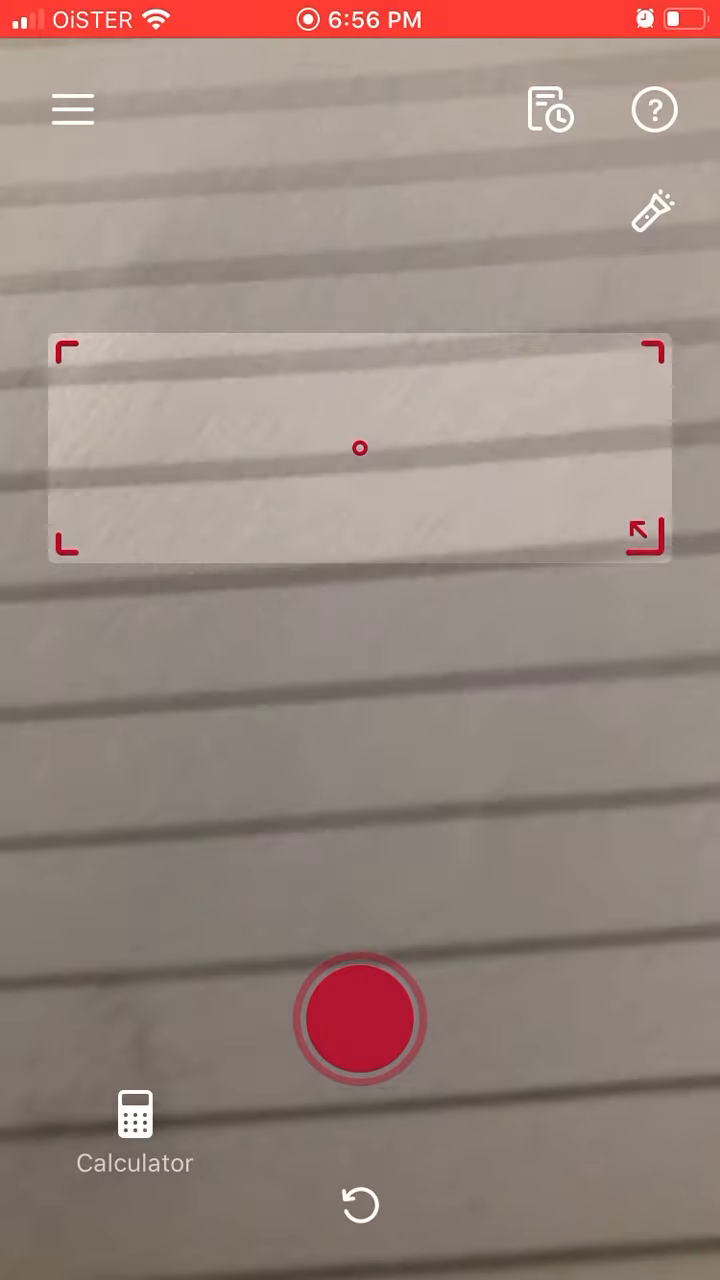
{"action": "left_click", "coordinate": [136, 1130]}
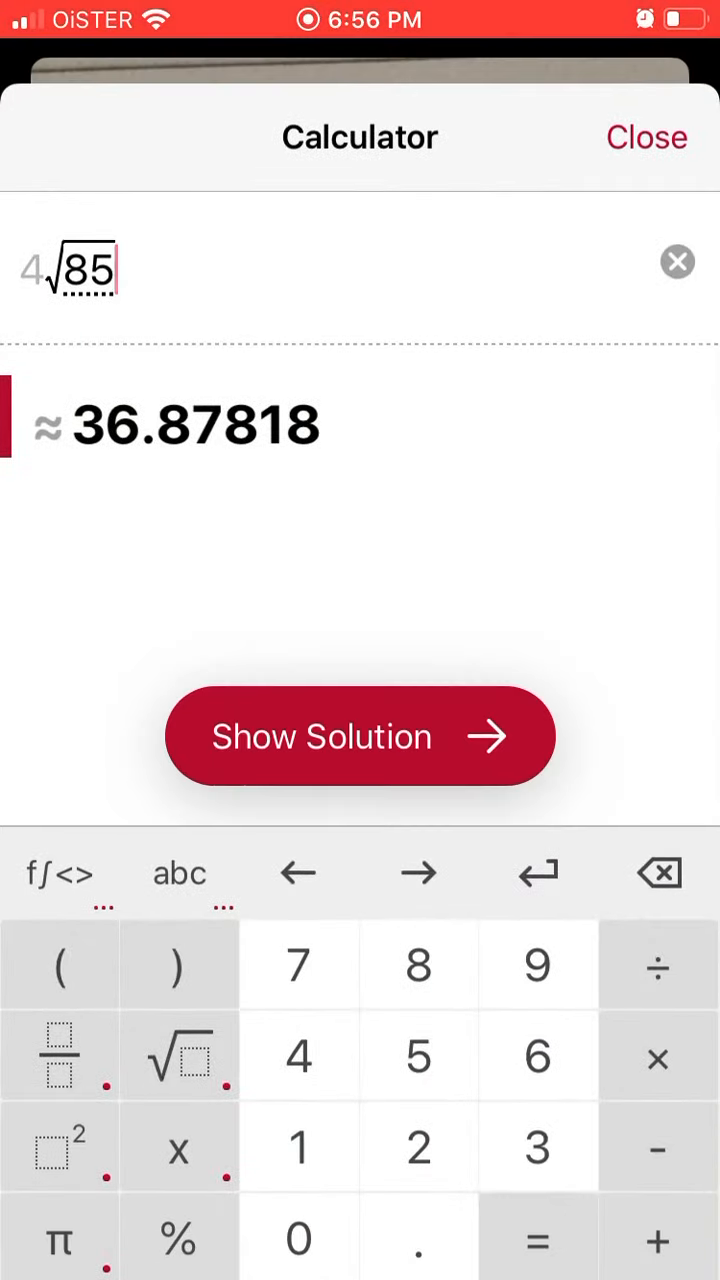
{"action": "left_click", "coordinate": [658, 872]}
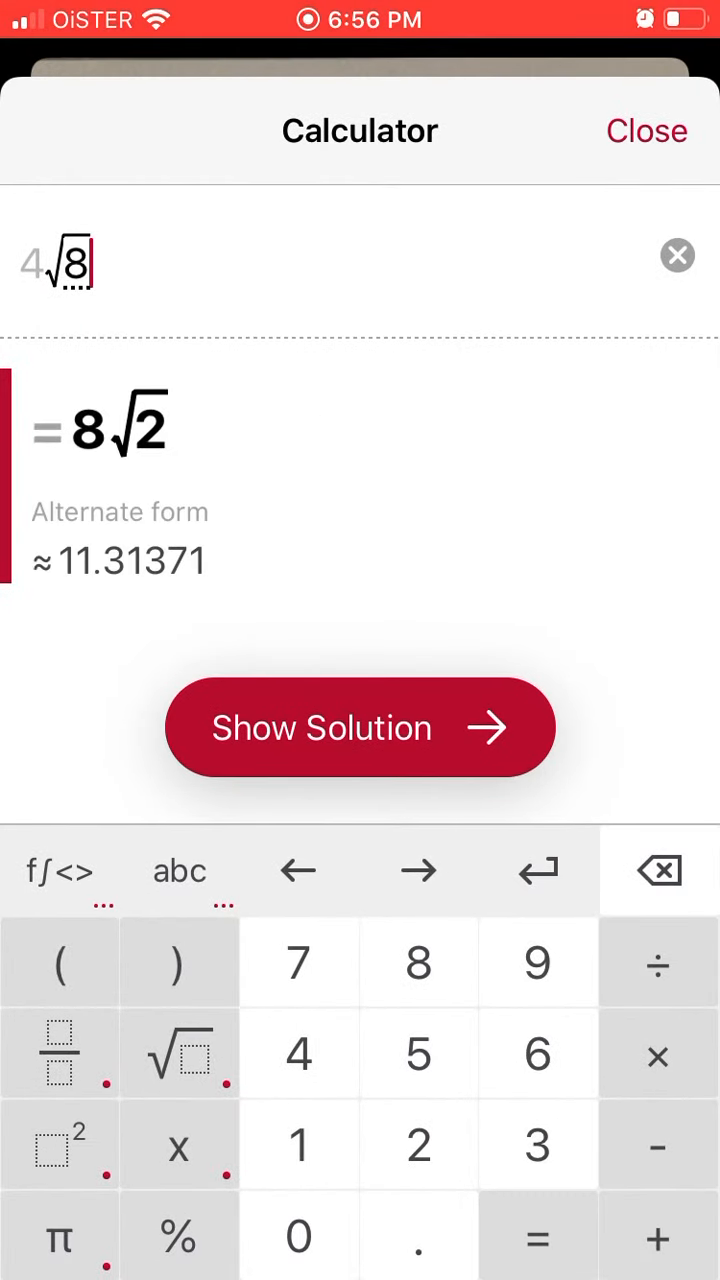
{"action": "left_click", "coordinate": [676, 256]}
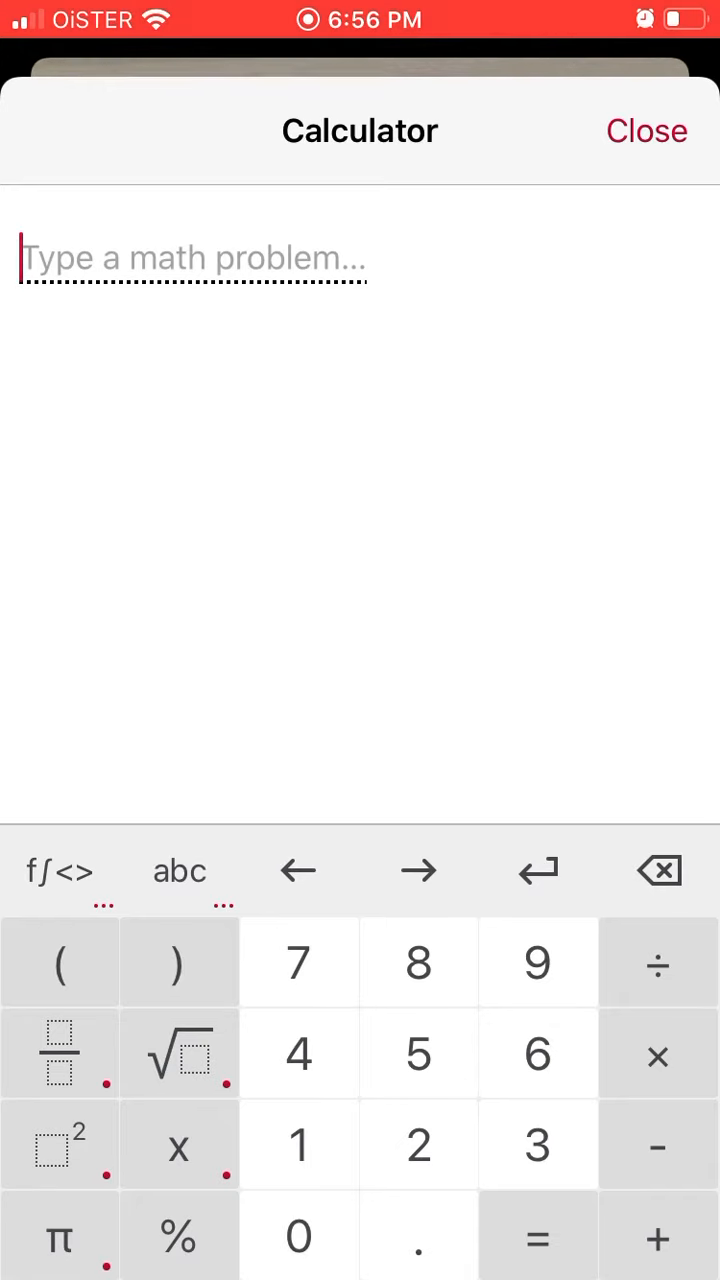
{"action": "left_click", "coordinate": [60, 870]}
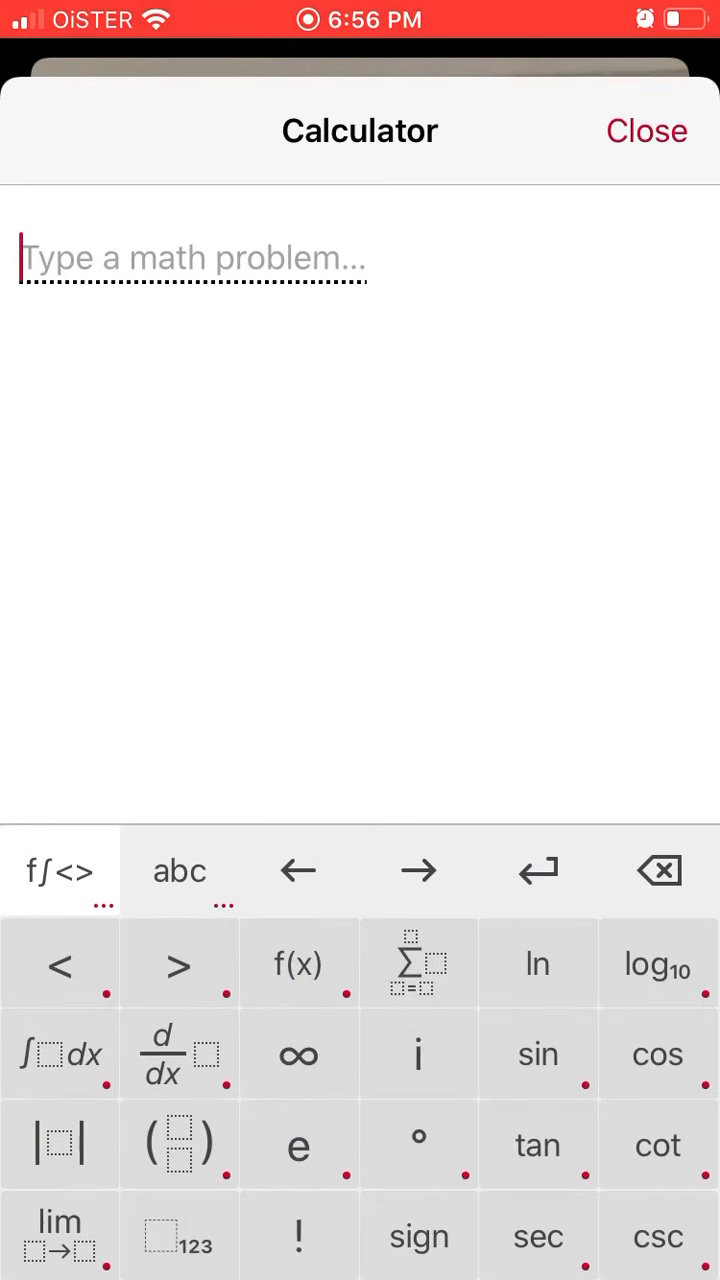
{"action": "left_click", "coordinate": [418, 964]}
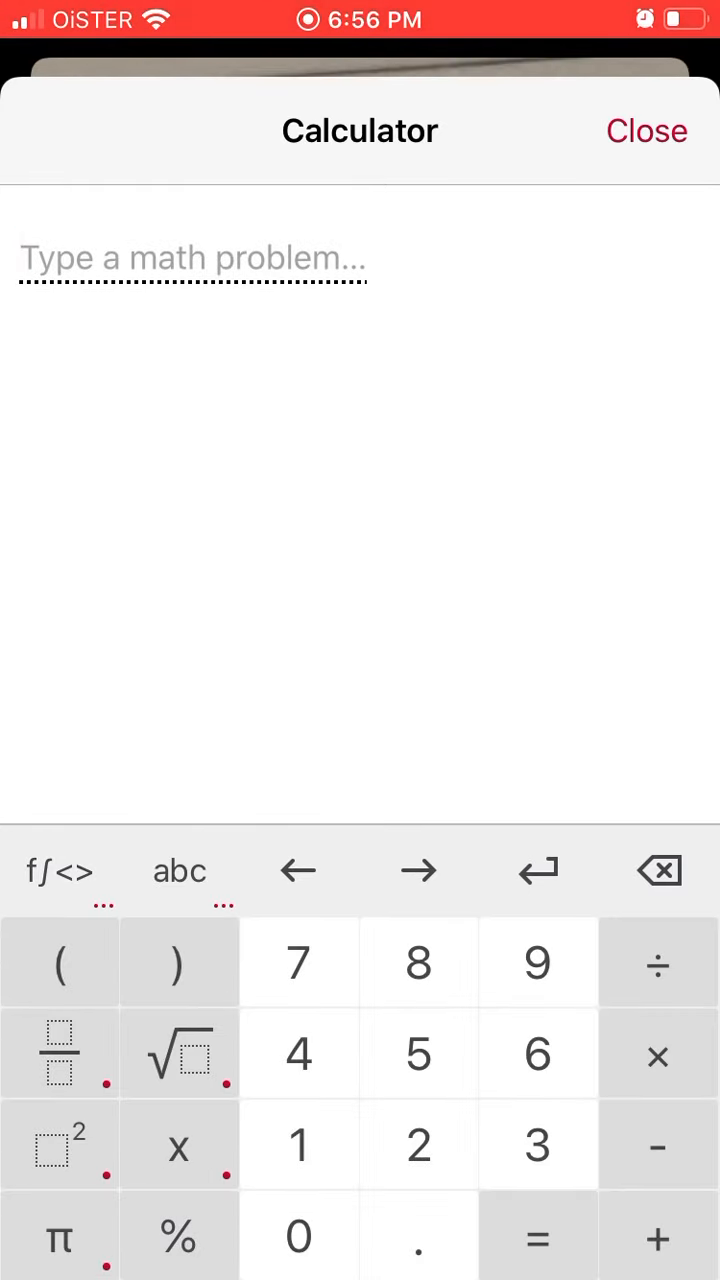
{"action": "left_click", "coordinate": [190, 258]}
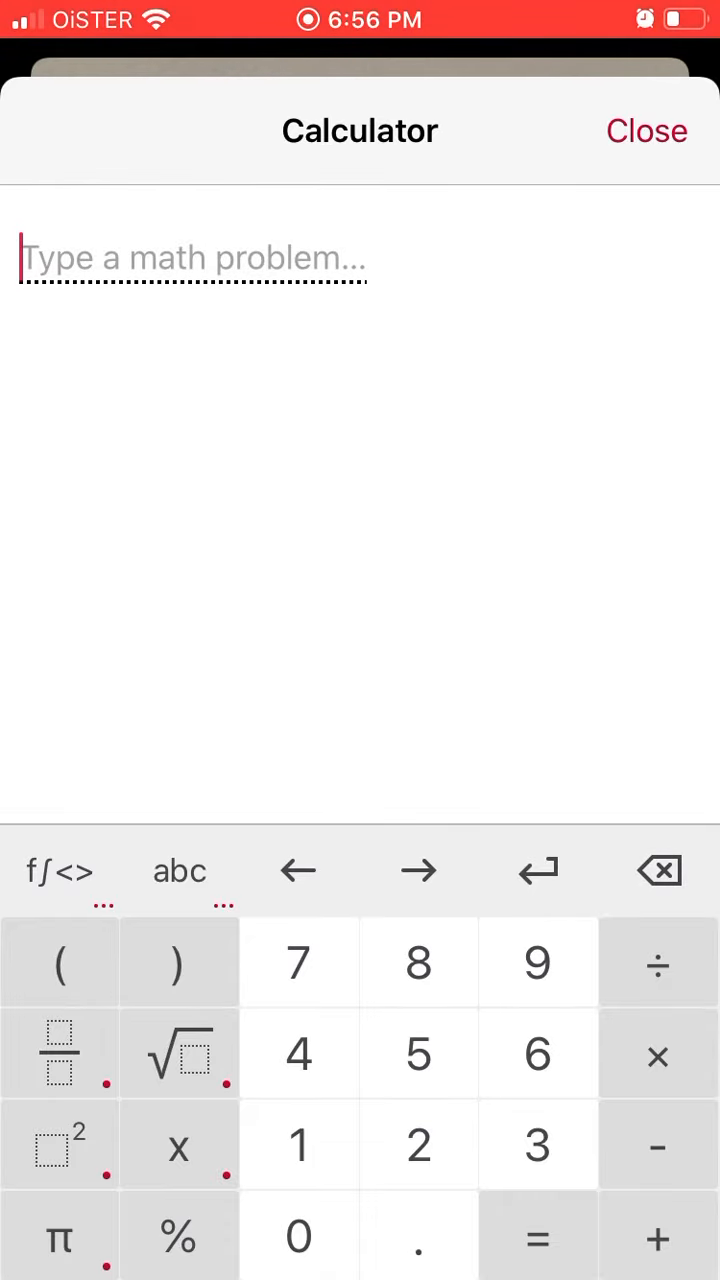
{"action": "left_click", "coordinate": [60, 870]}
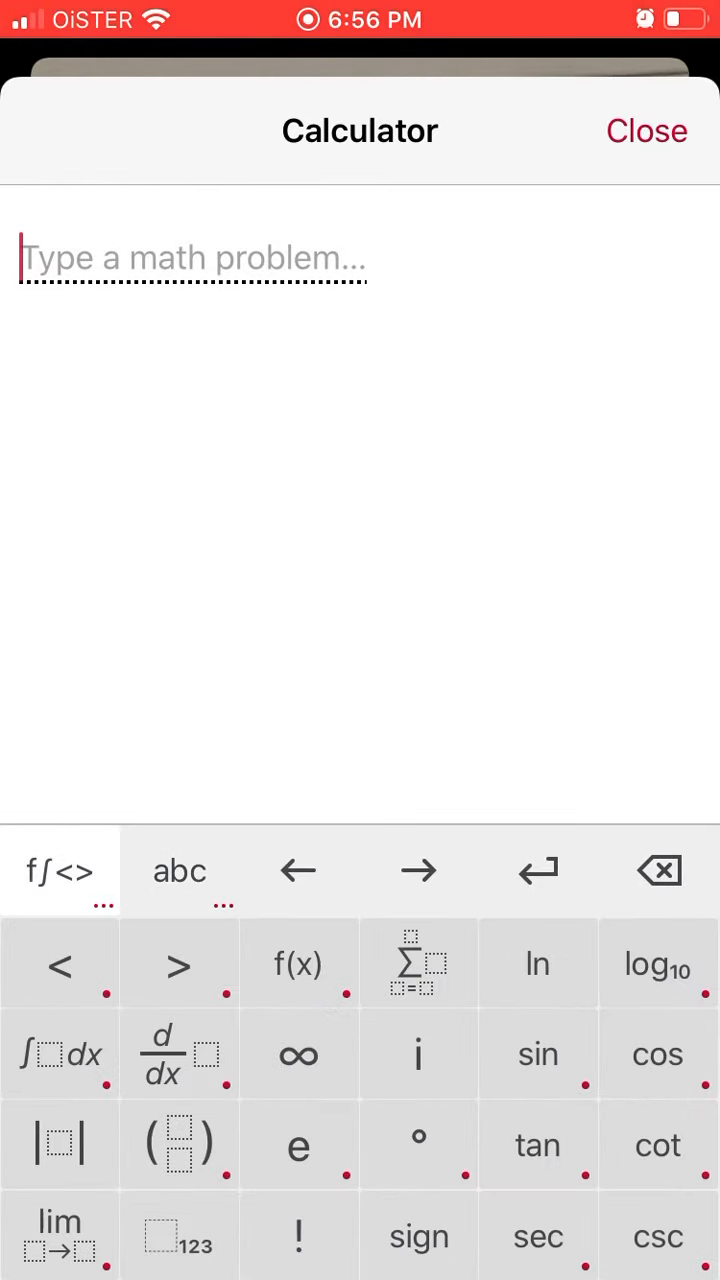
{"action": "left_click", "coordinate": [298, 964]}
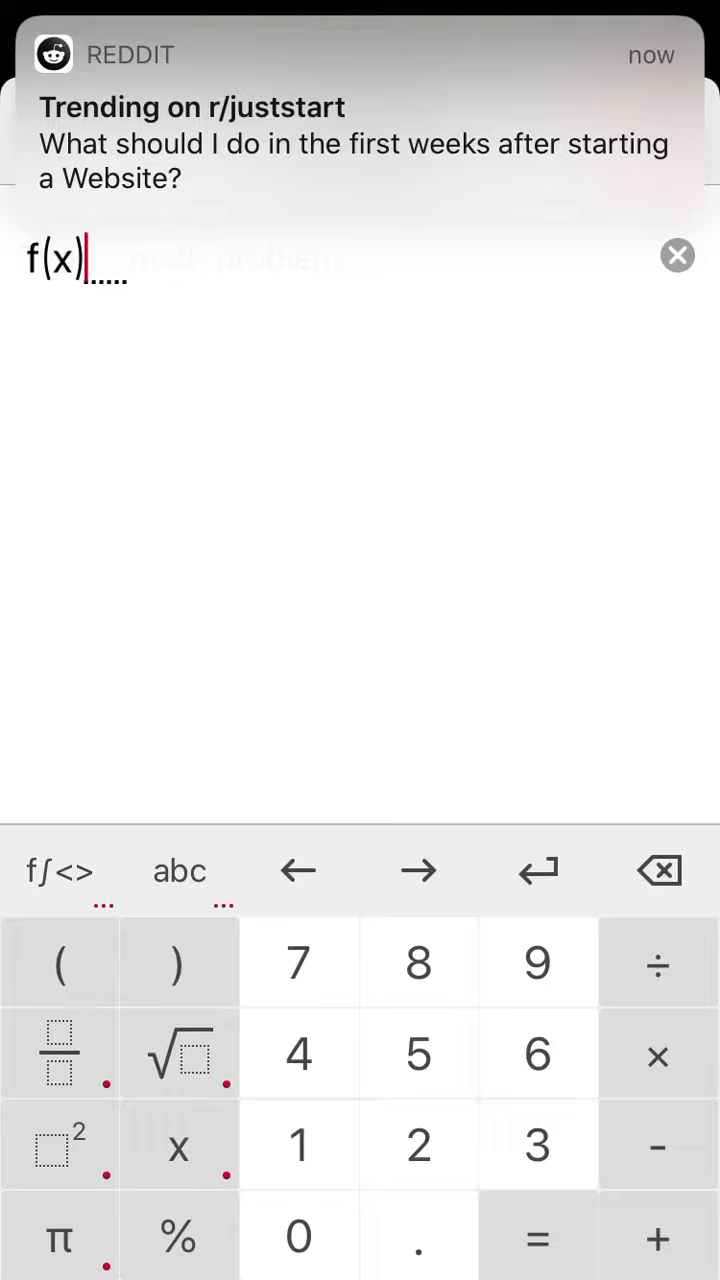
{"action": "left_click", "coordinate": [676, 256]}
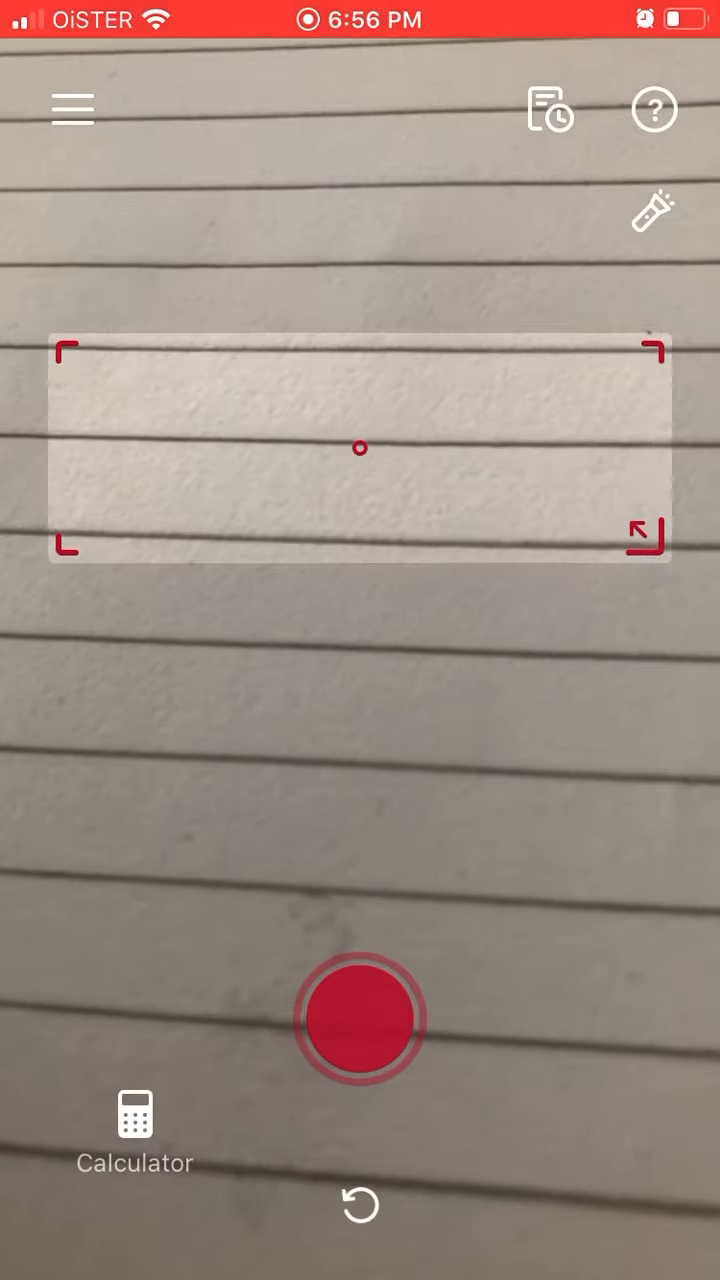
- Reach the Profile page with math and app settings from the side menu
{"action": "left_click", "coordinate": [72, 108]}
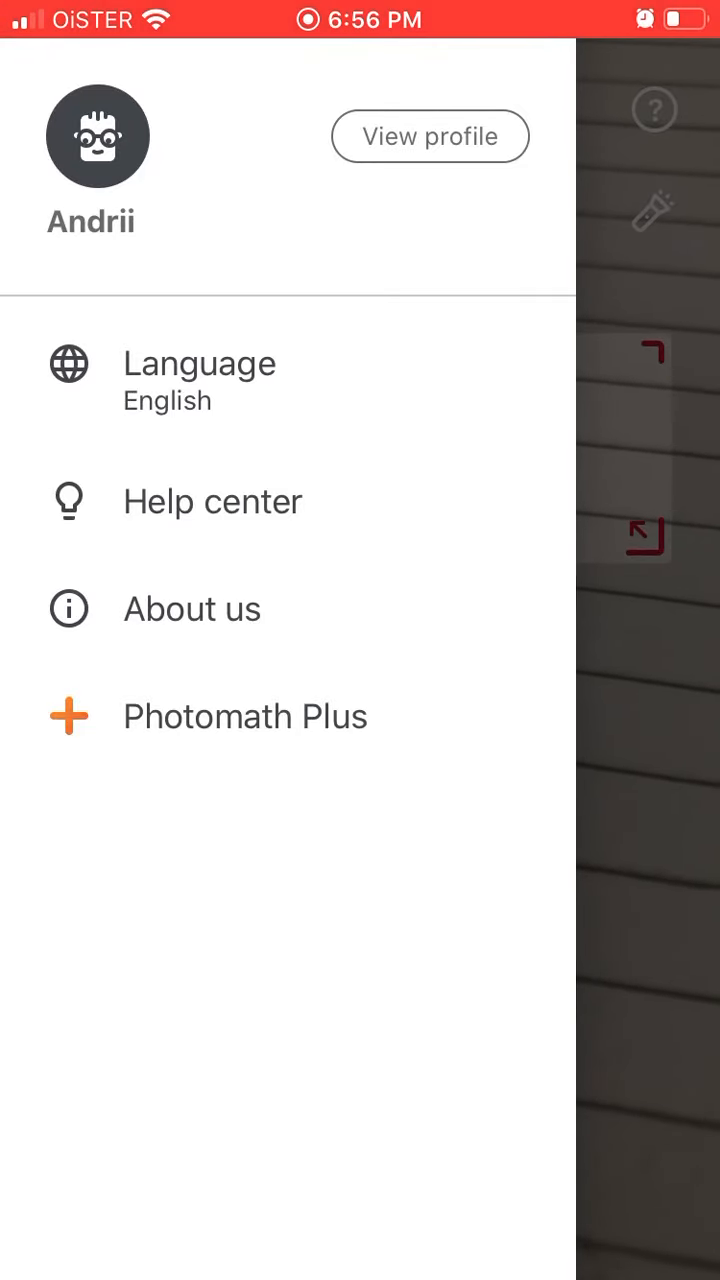
{"action": "left_click", "coordinate": [428, 136]}
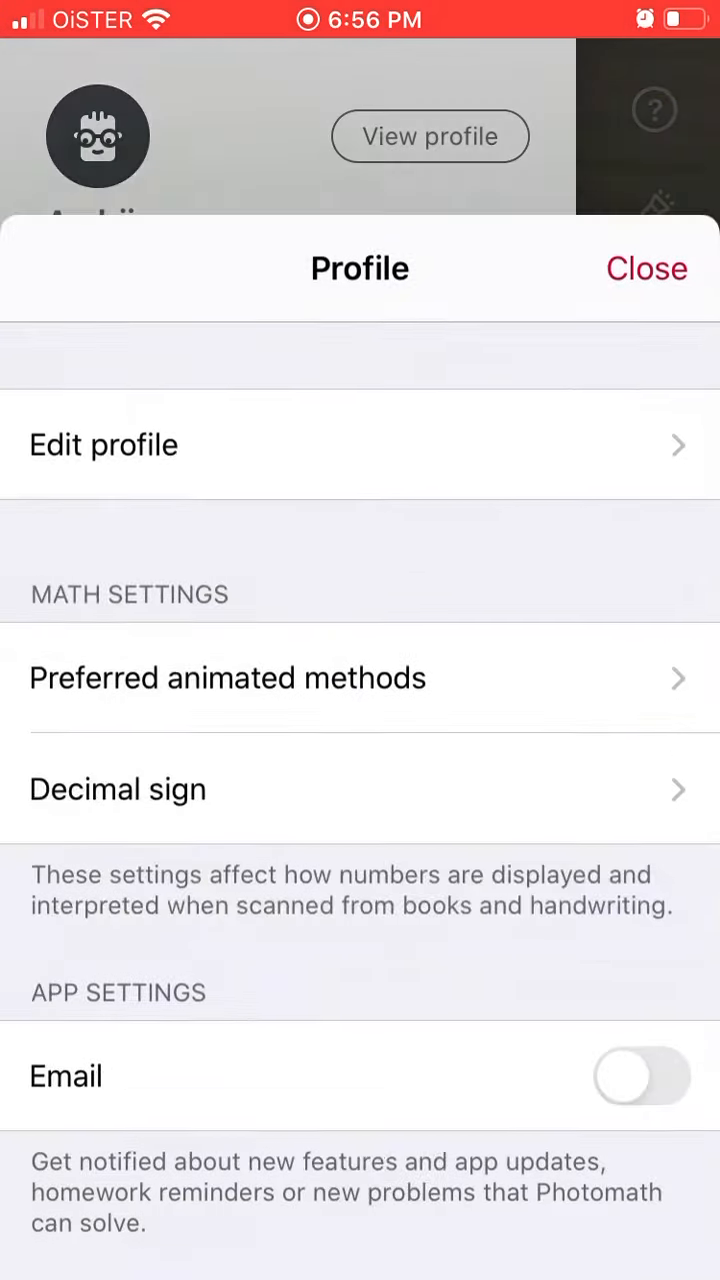
{"action": "scroll", "scroll_direction": "up", "scroll_amount": 3}
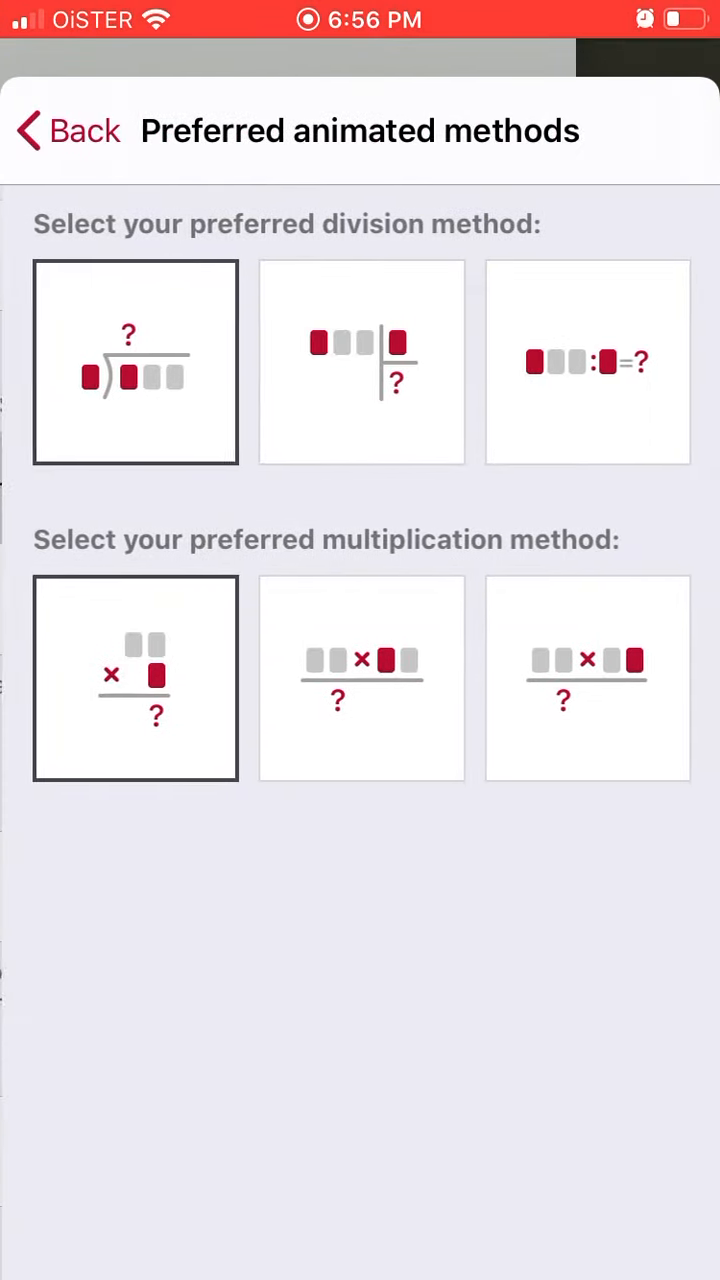
{"action": "left_click", "coordinate": [68, 130]}
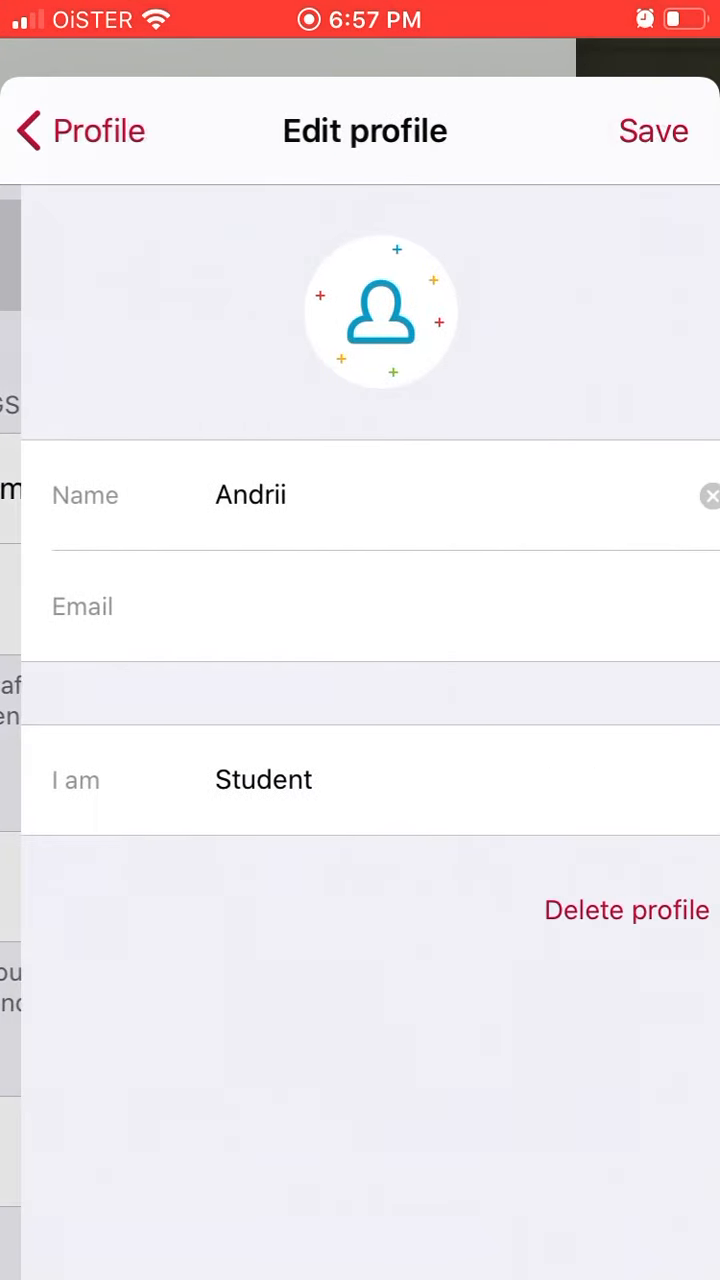
{"action": "left_click", "coordinate": [28, 132]}
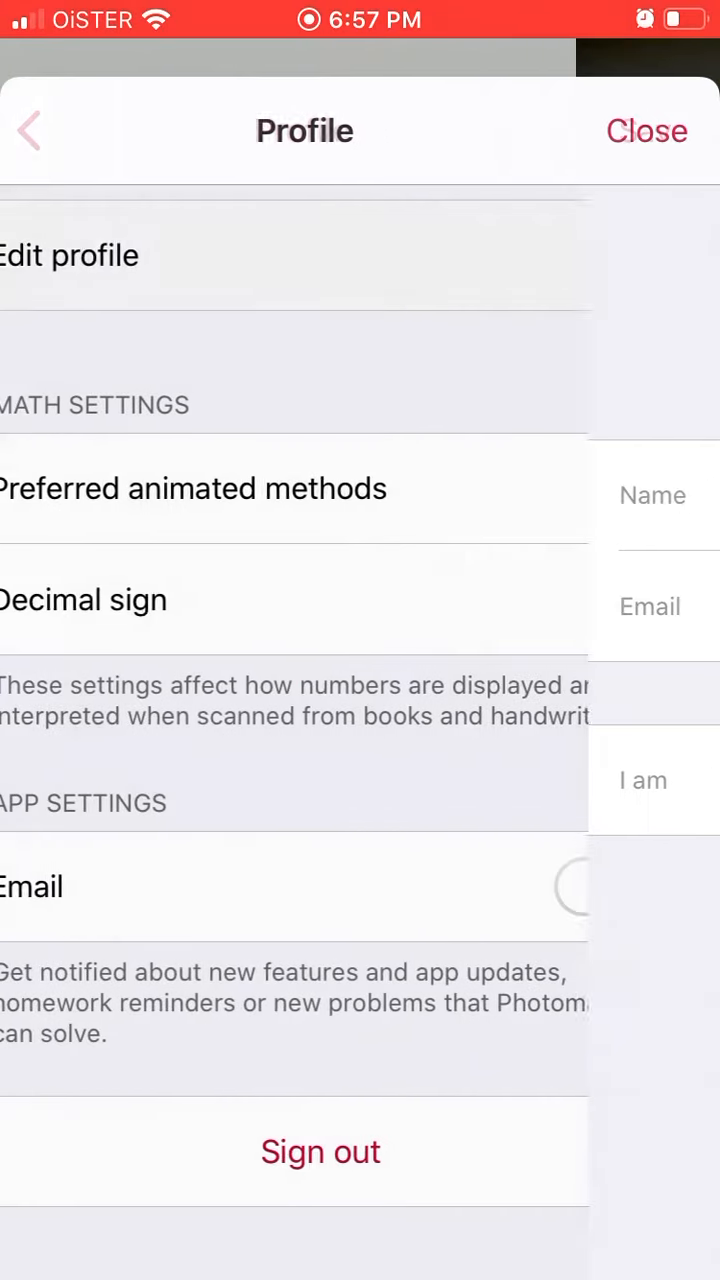
{"action": "left_click", "coordinate": [648, 132]}
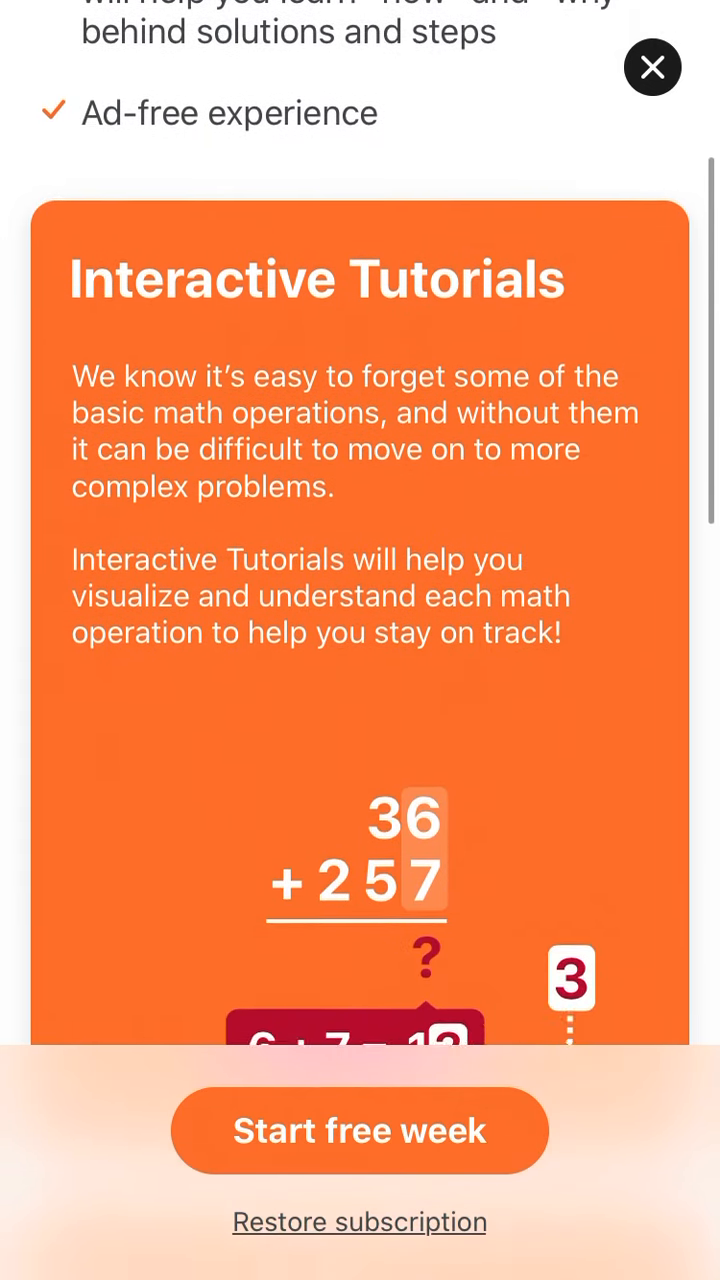
- Browse the Photomath Plus features, then reopen Plus to the Monthly/Annual plan chooser
{"action": "scroll", "scroll_direction": "down", "scroll_amount": 3}
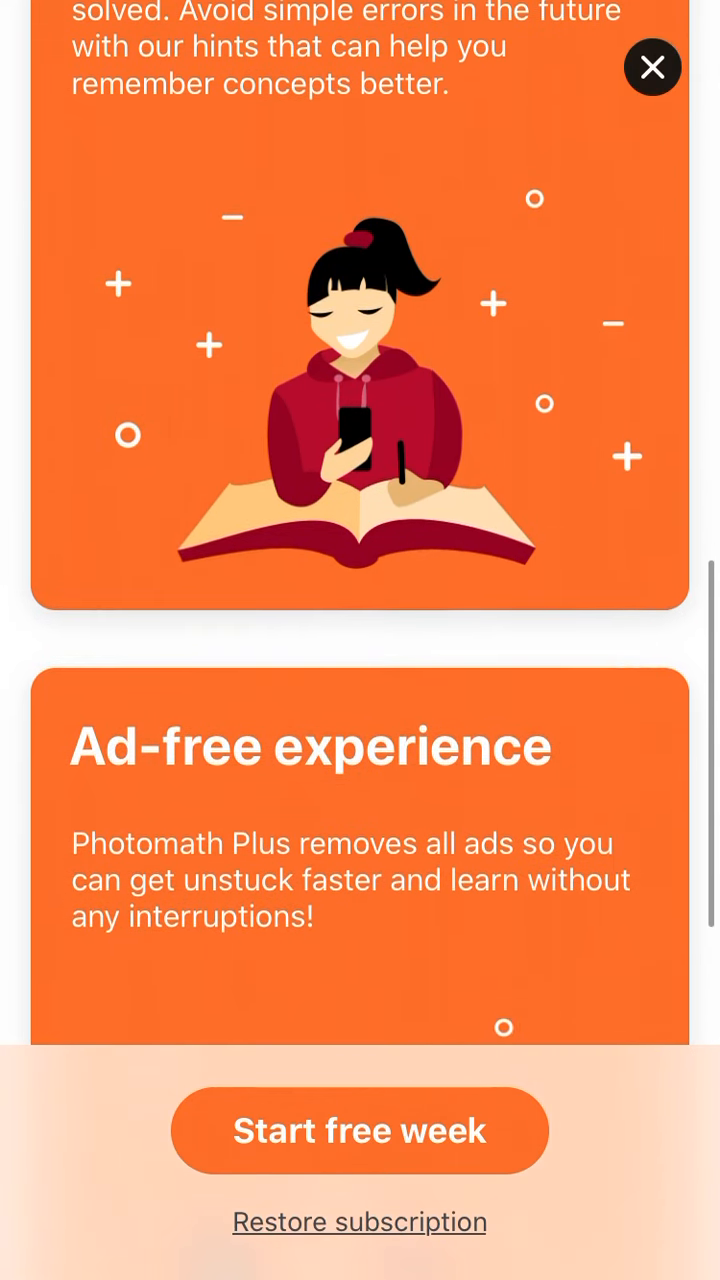
{"action": "scroll", "scroll_direction": "down", "scroll_amount": 3}
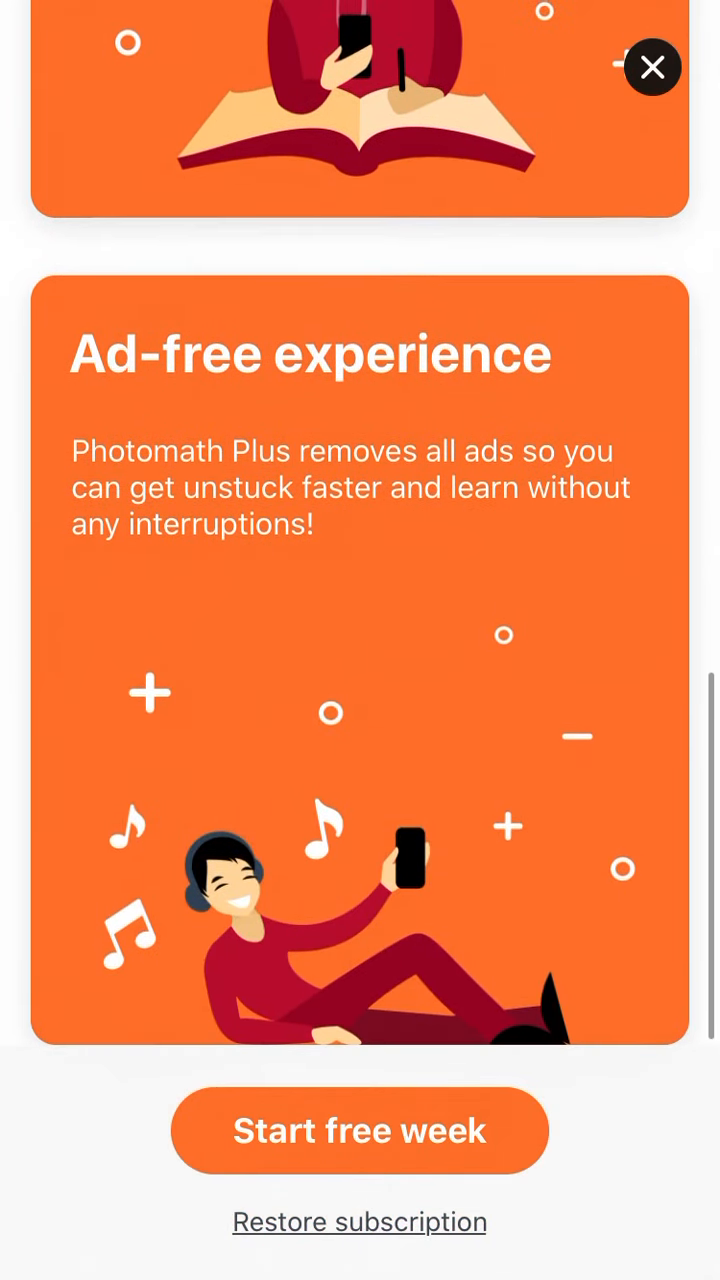
{"action": "left_click", "coordinate": [652, 68]}
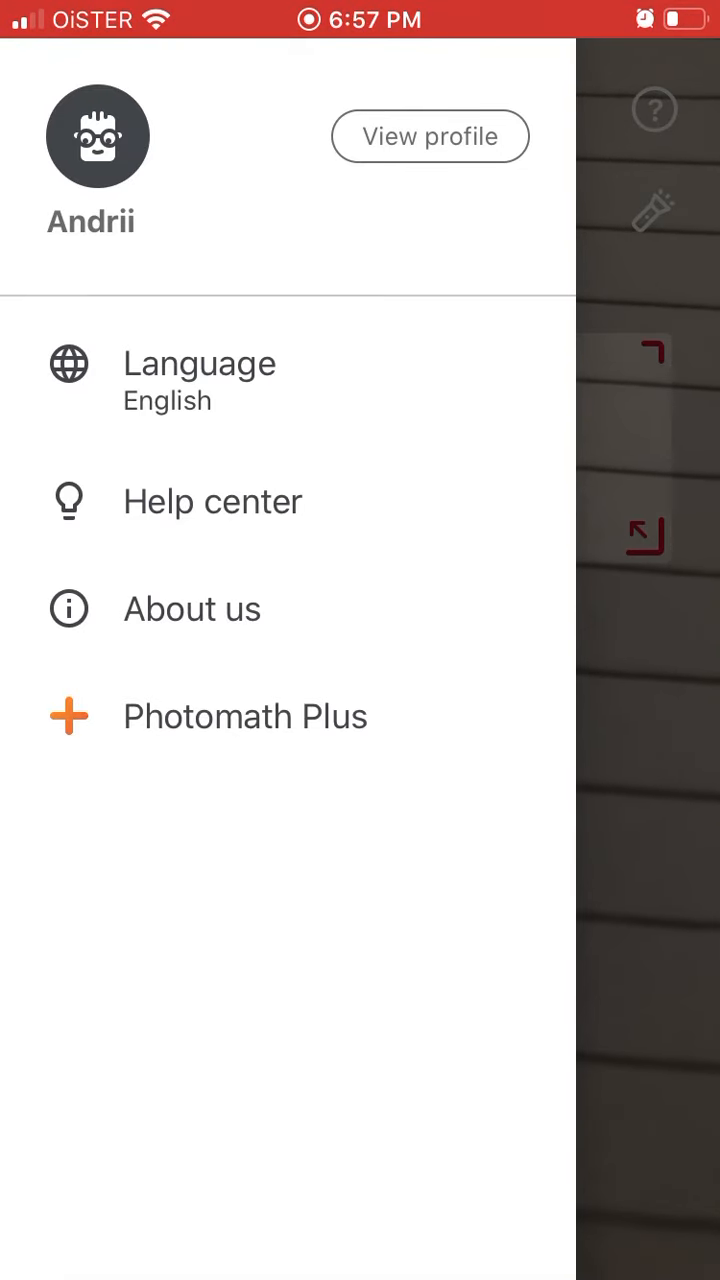
{"action": "left_click", "coordinate": [244, 716]}
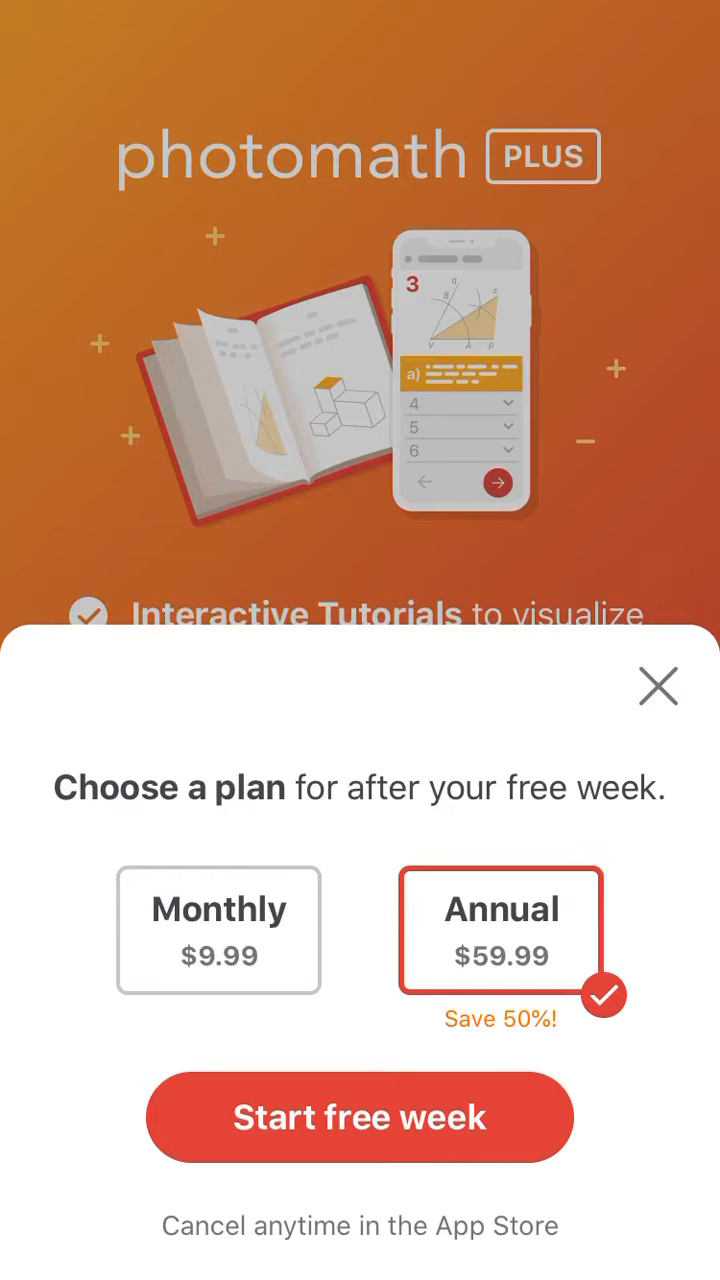